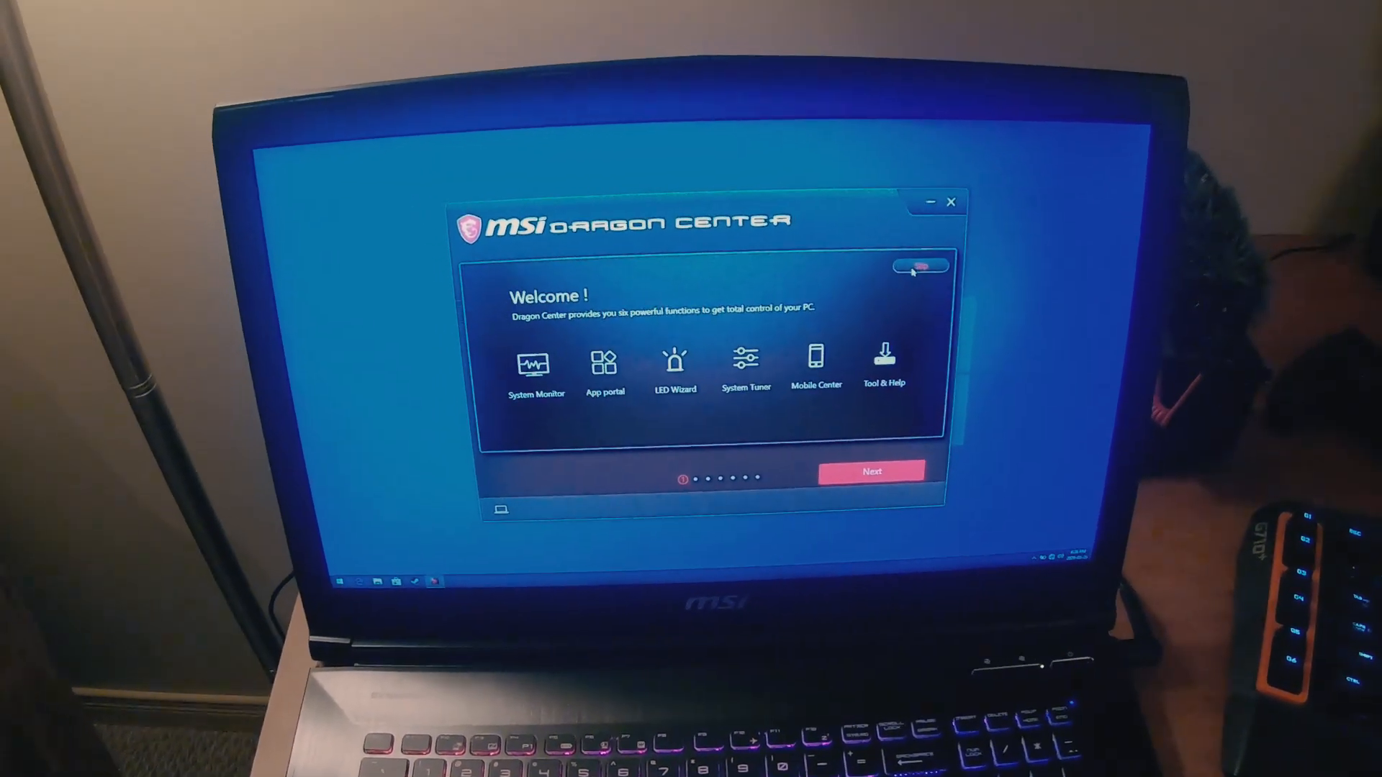
Step: Dismiss the Dragon Center welcome introduction with the panel's top-right toggle
{"action": "left_click", "coordinate": [676, 366]}
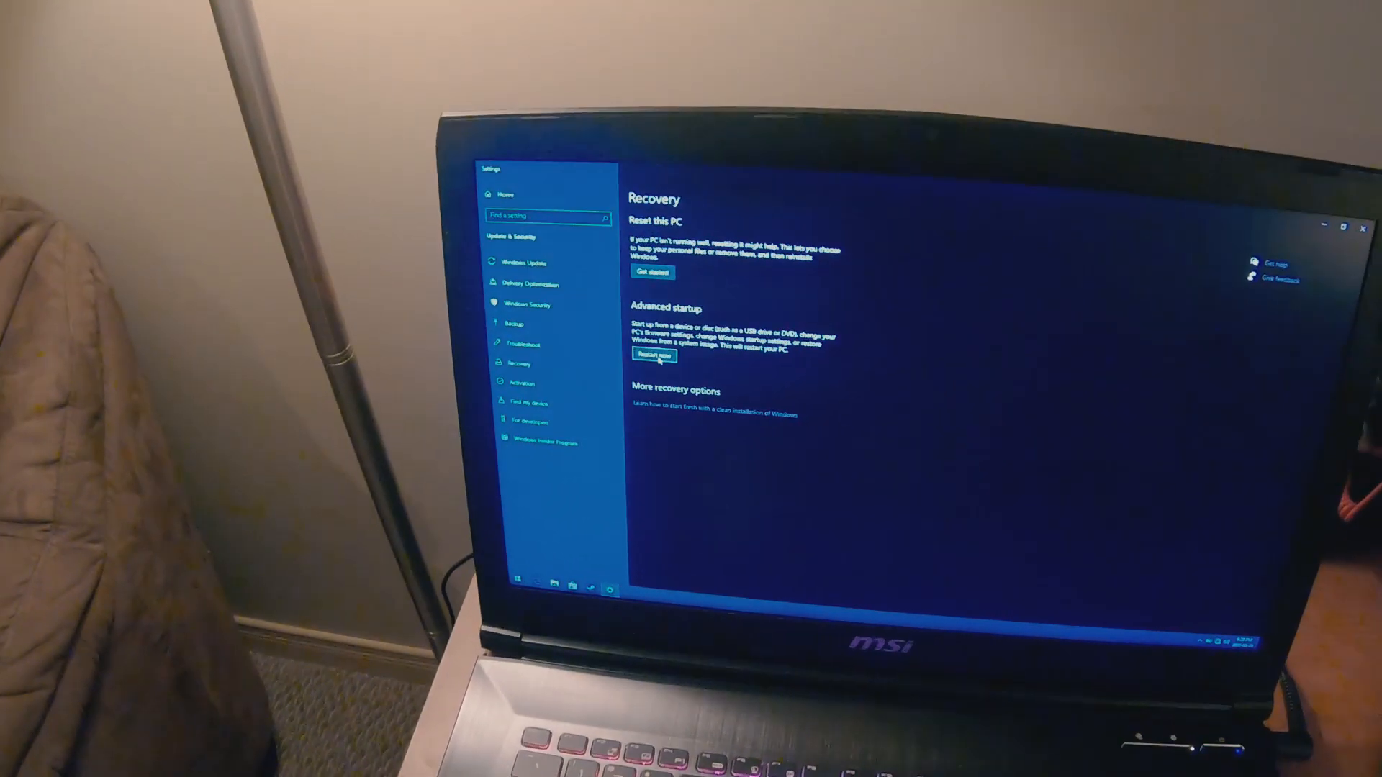
Step: Choose Restart now under Advanced startup on the Recovery page
{"action": "left_click", "coordinate": [652, 355]}
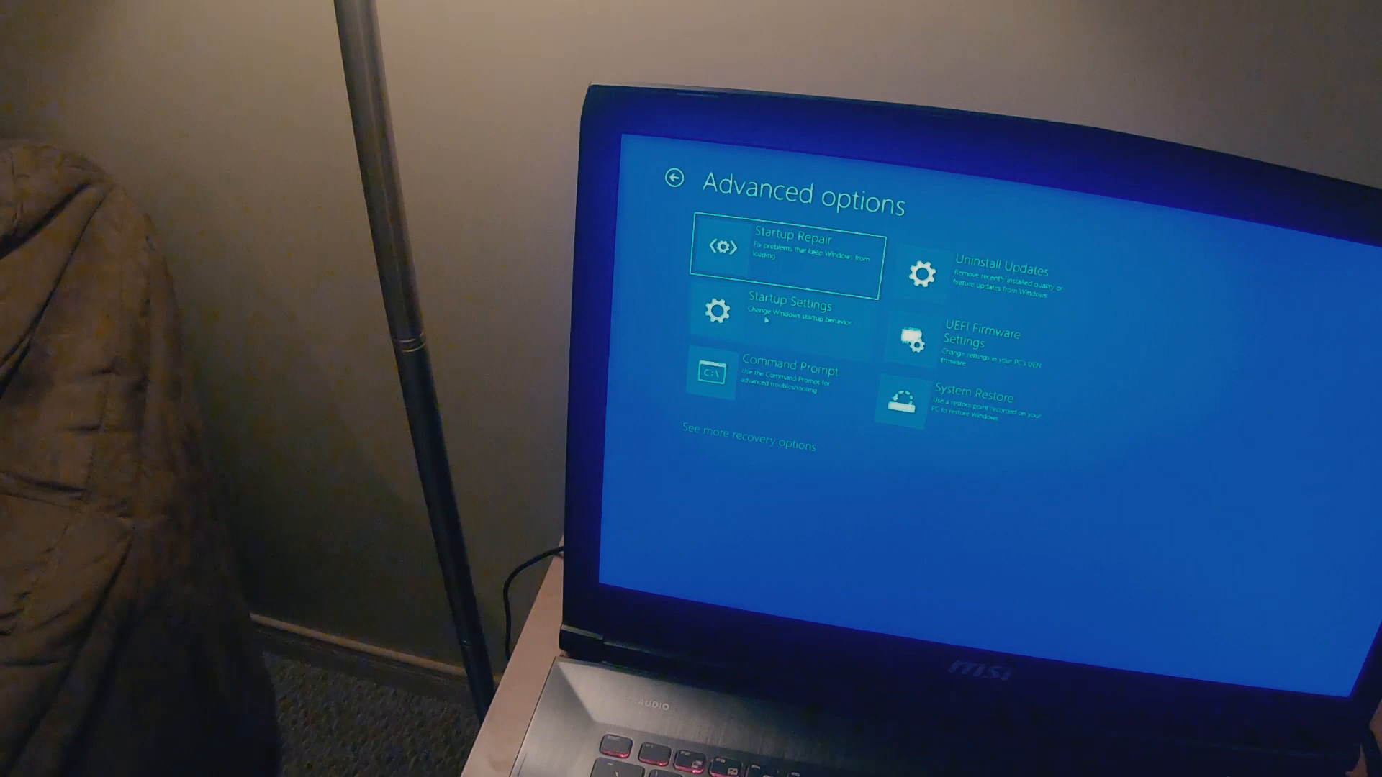
Step: Select Startup Settings in Advanced options to prepare a Safe Mode boot
{"action": "left_click", "coordinate": [748, 444]}
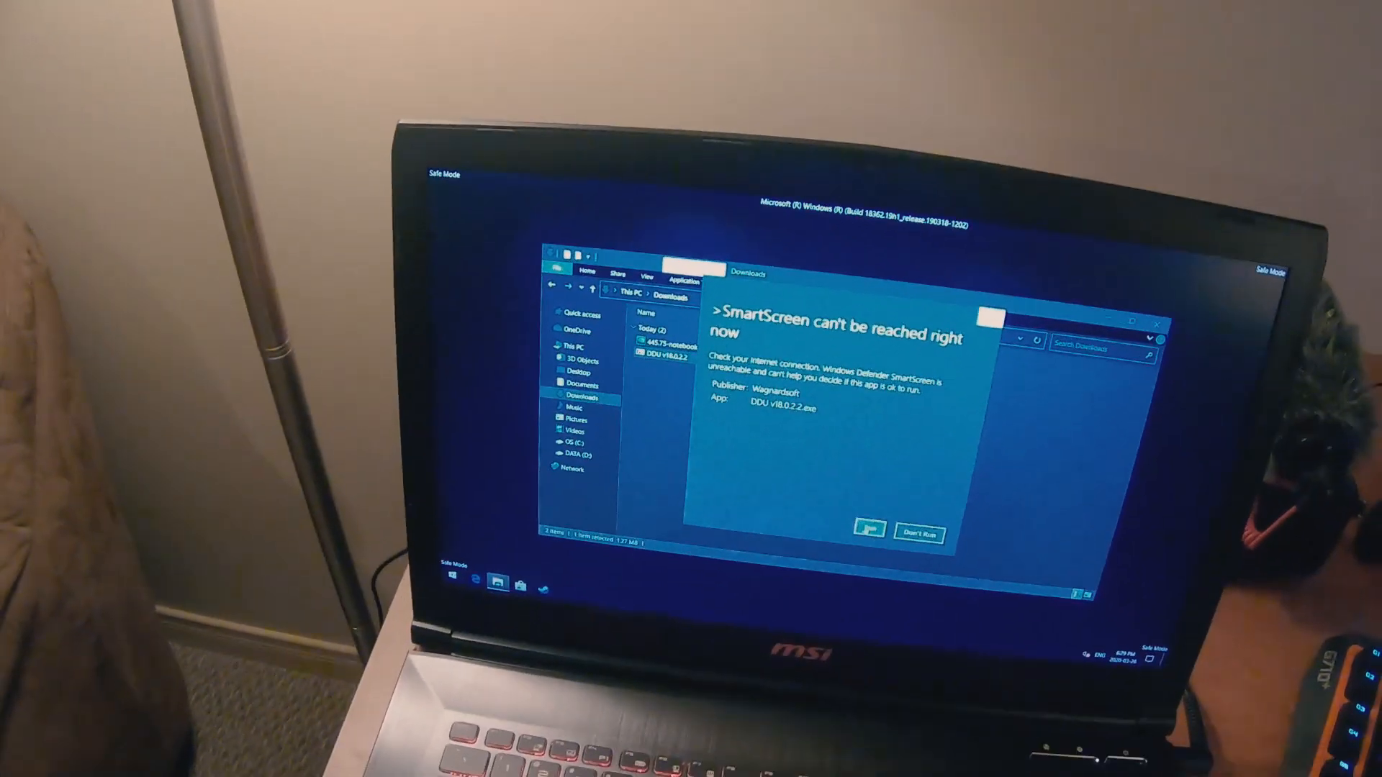
Step: Allow DDU v18.0.2.2 to run past the SmartScreen warning
{"action": "left_click", "coordinate": [920, 534]}
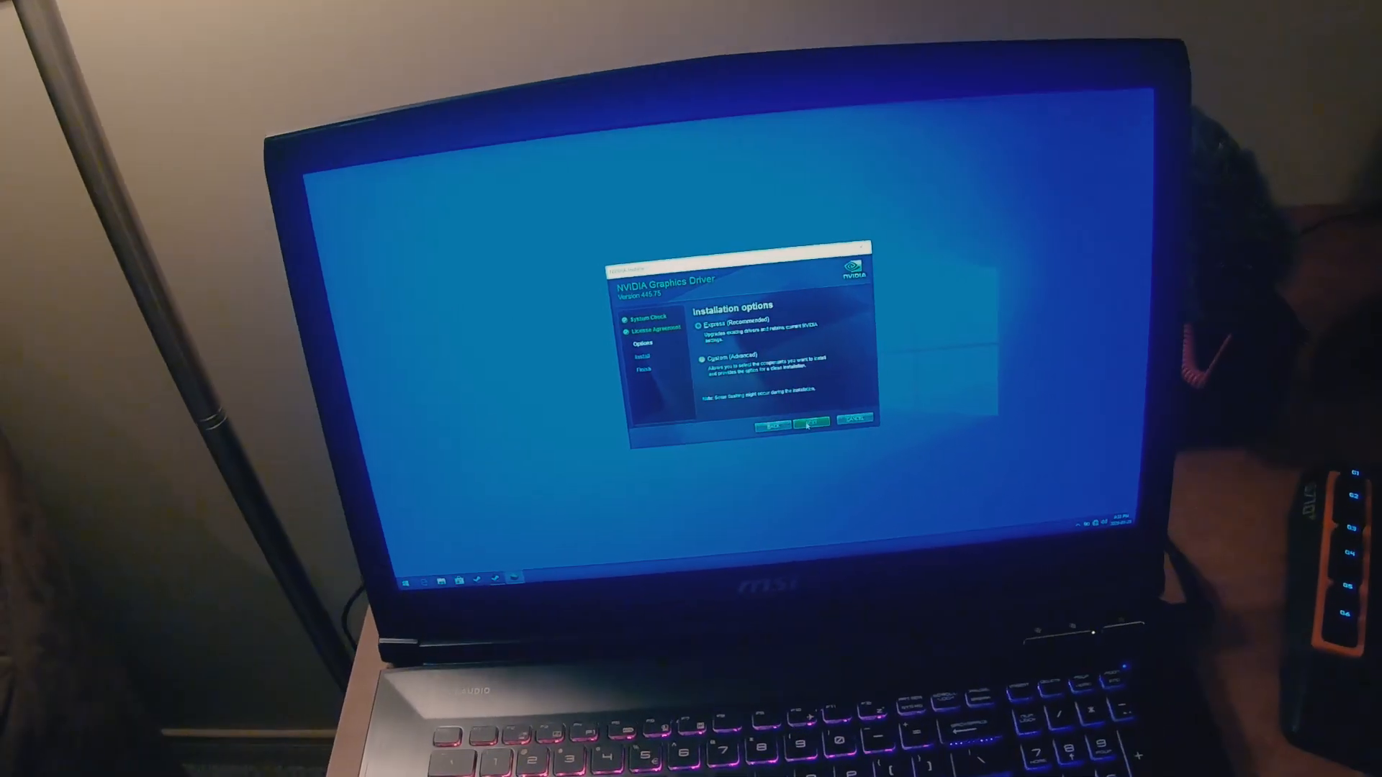
Step: Continue with Express (Recommended) installation of NVIDIA driver 445.75
{"action": "left_click", "coordinate": [806, 425]}
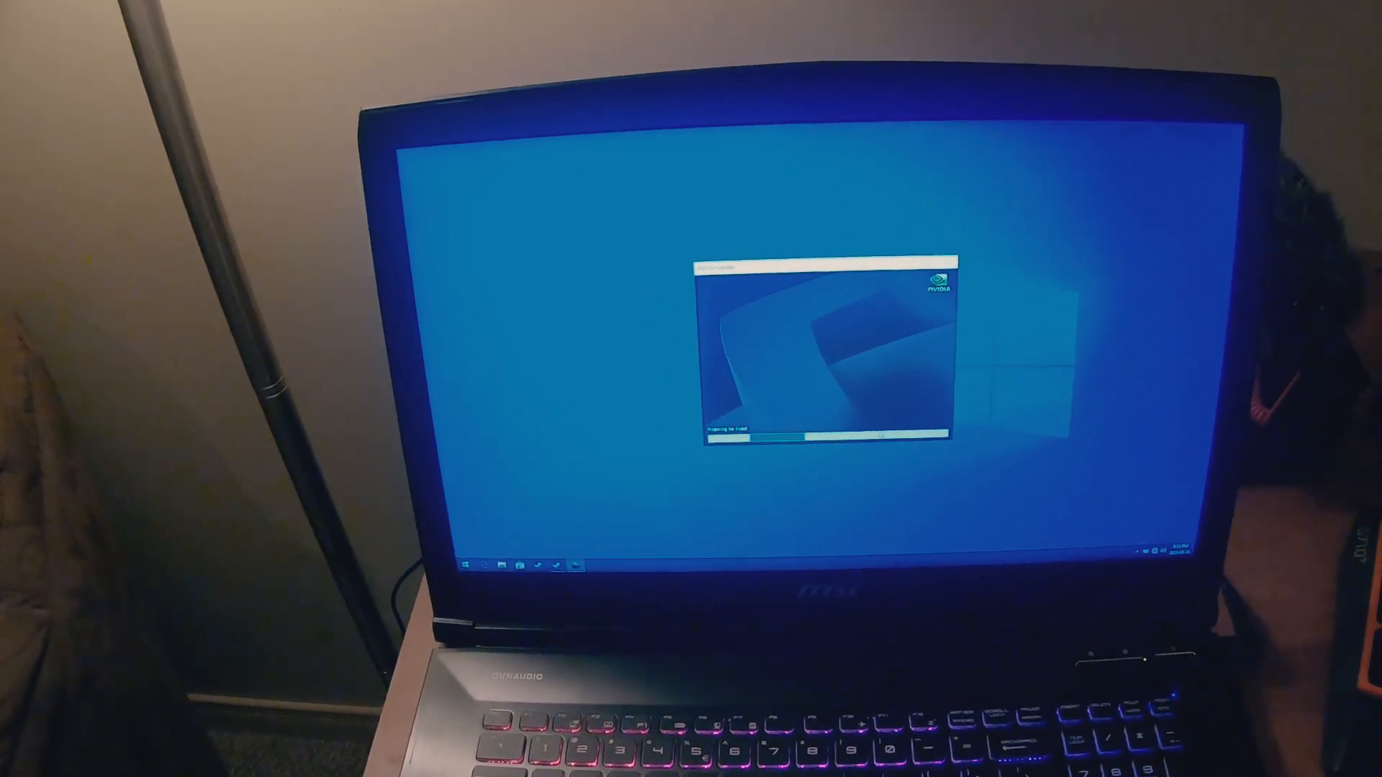